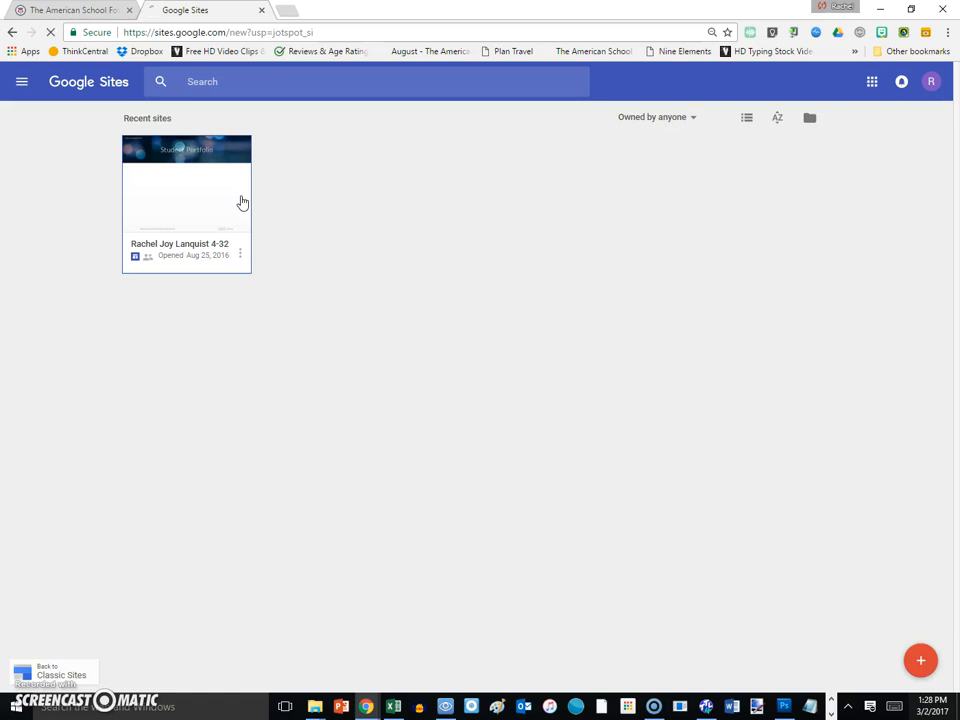
Open the student portfolio site from Recent sites for editing
left_click(186, 190)
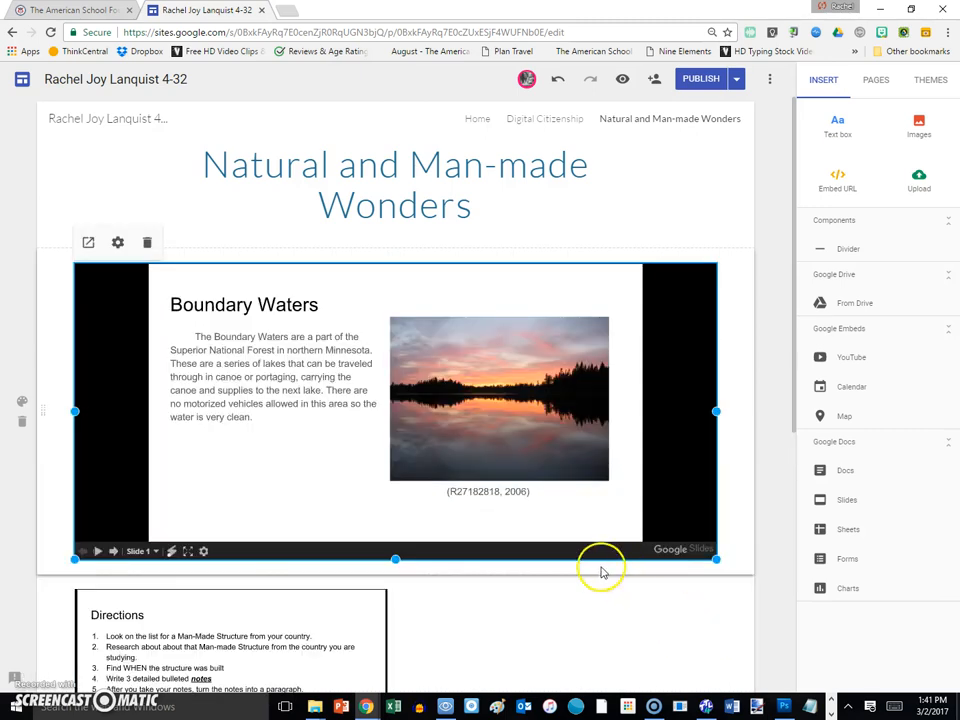
Scroll down the page to reveal the third embedded sculpture-garden presentation
scroll("down", 3)
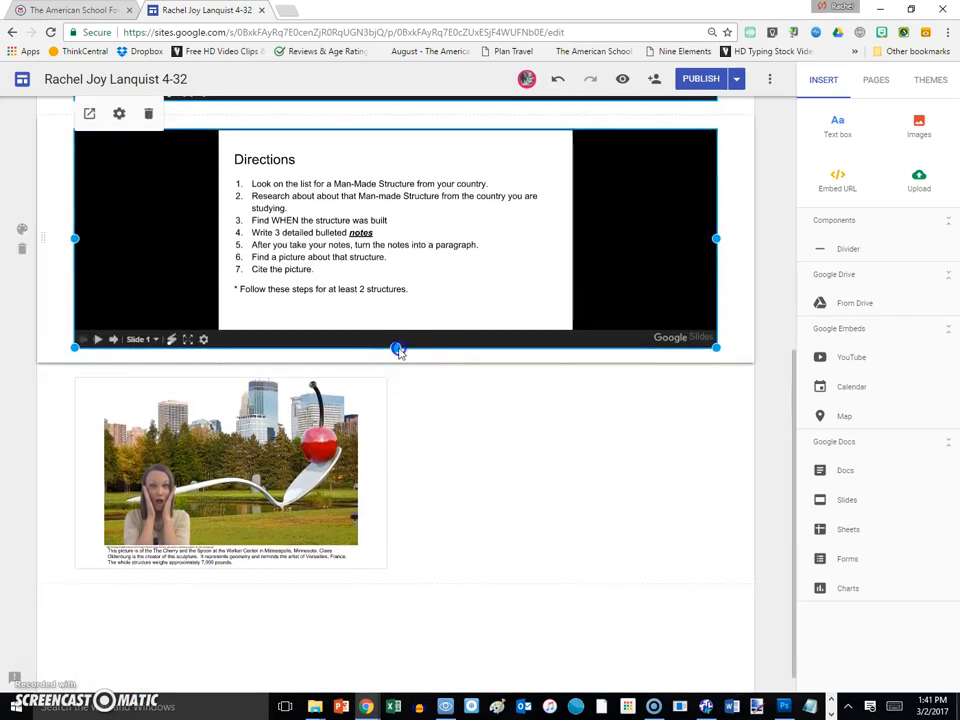